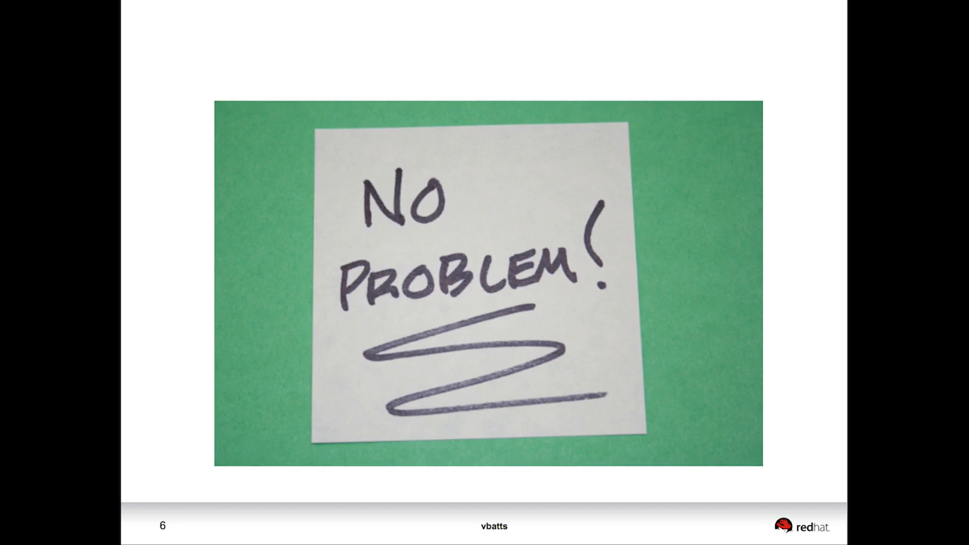
{"action": "key", "text": "Right"}
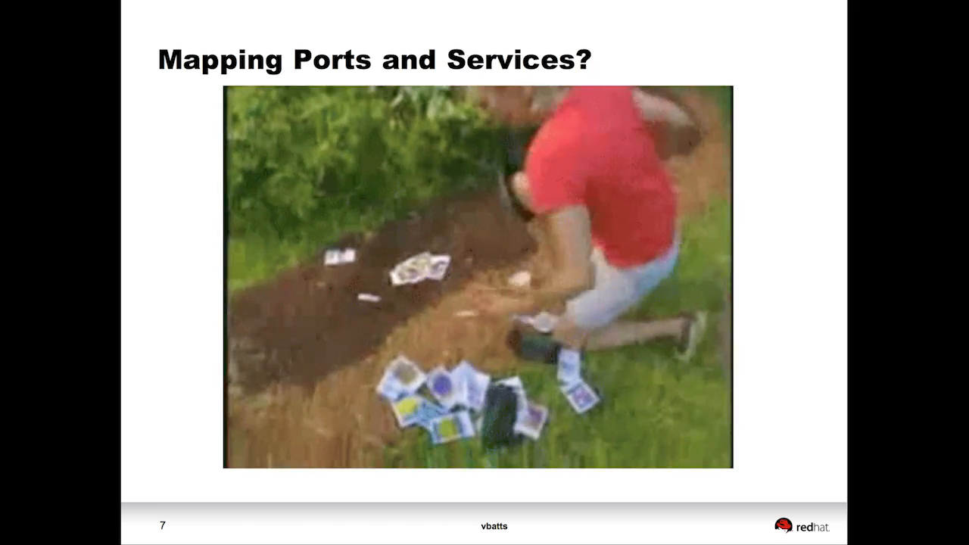
{"action": "key", "text": "Right"}
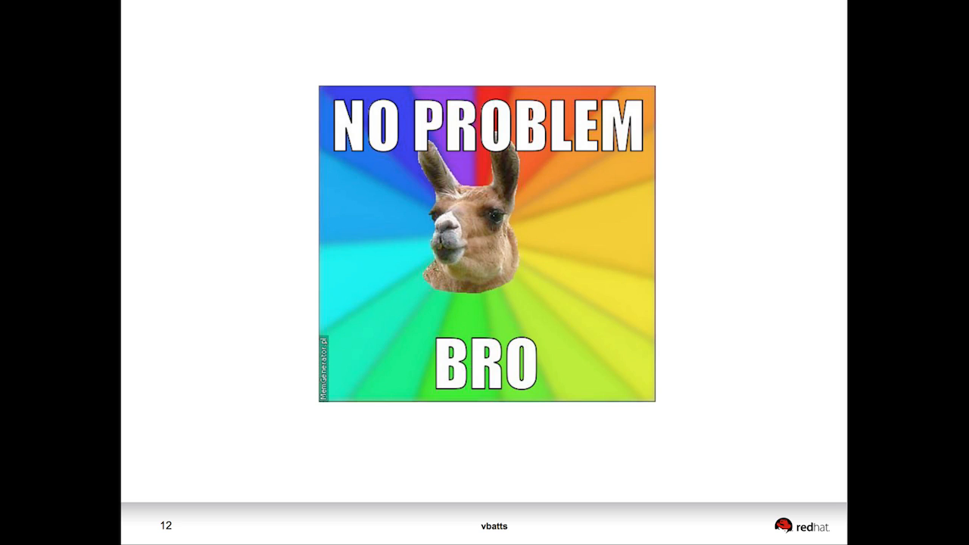
{"action": "key", "text": "Right"}
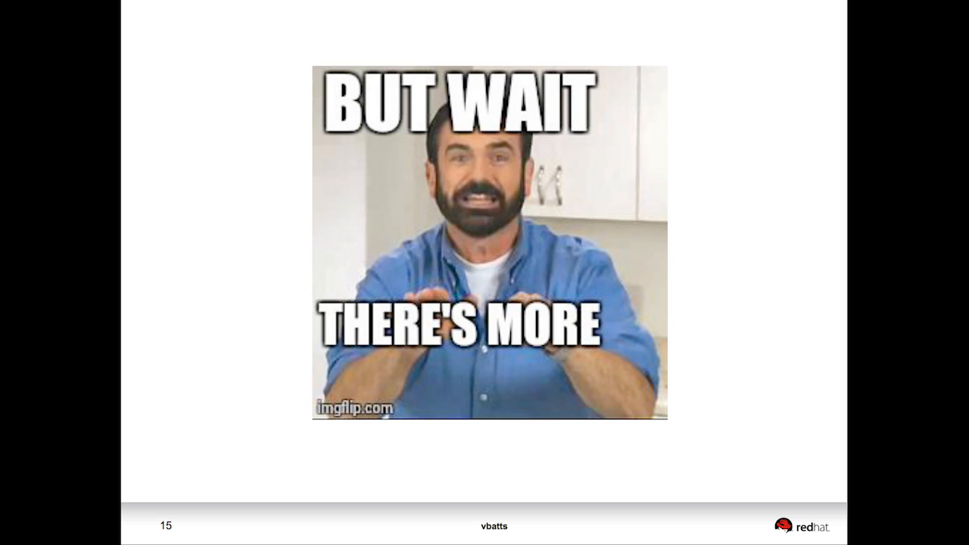
{"action": "key", "text": "right"}
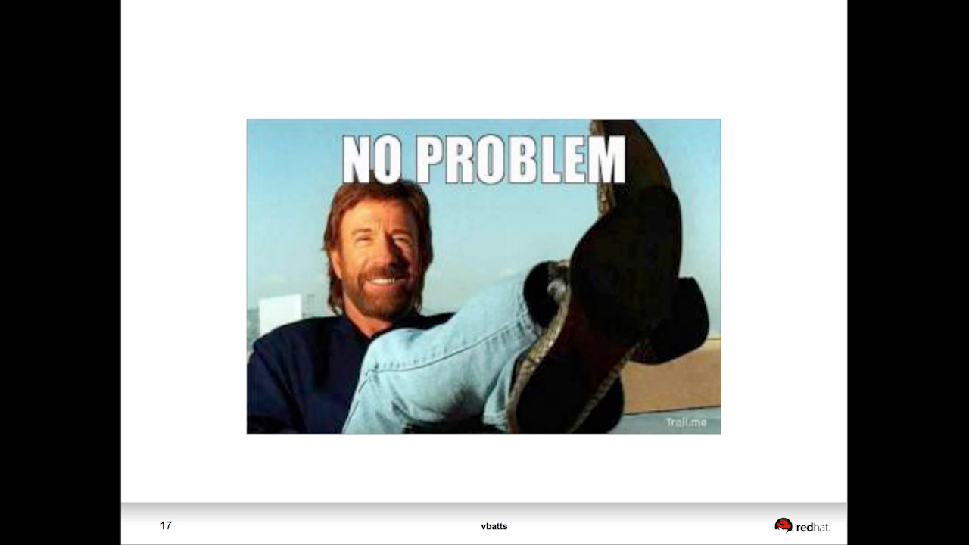